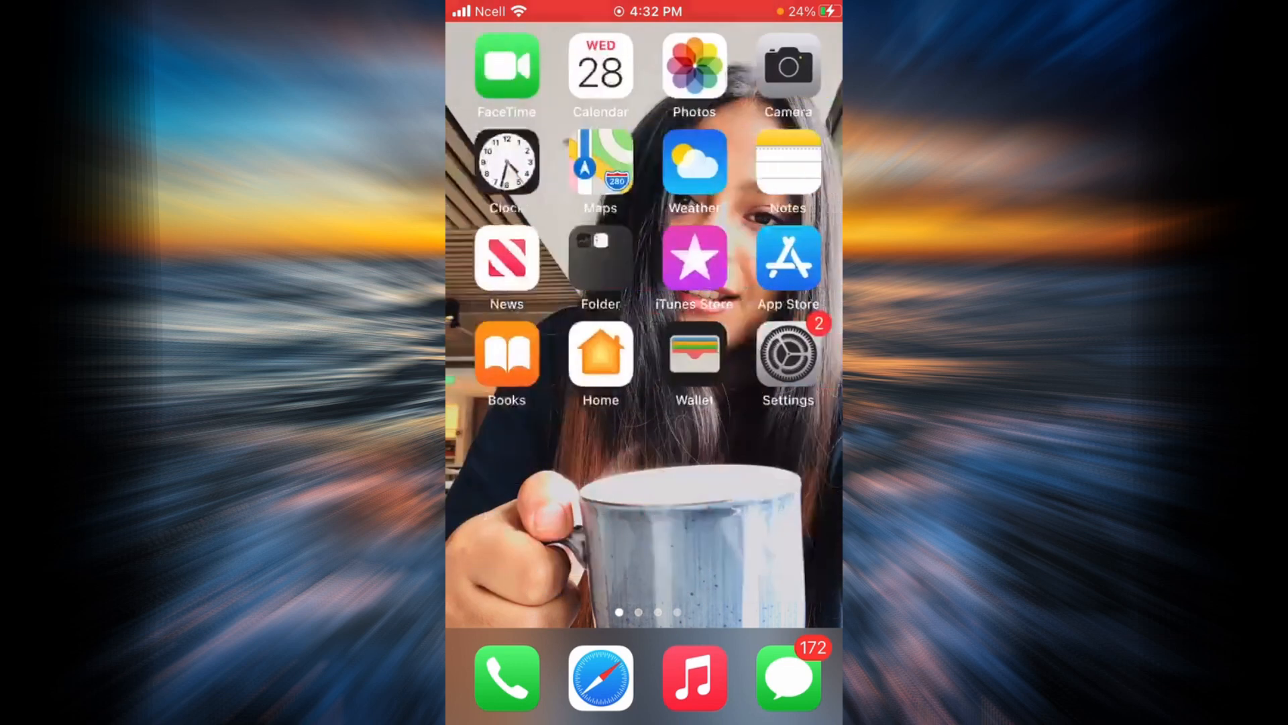
Launch the App Store and activate its Search field
left_click(787, 256)
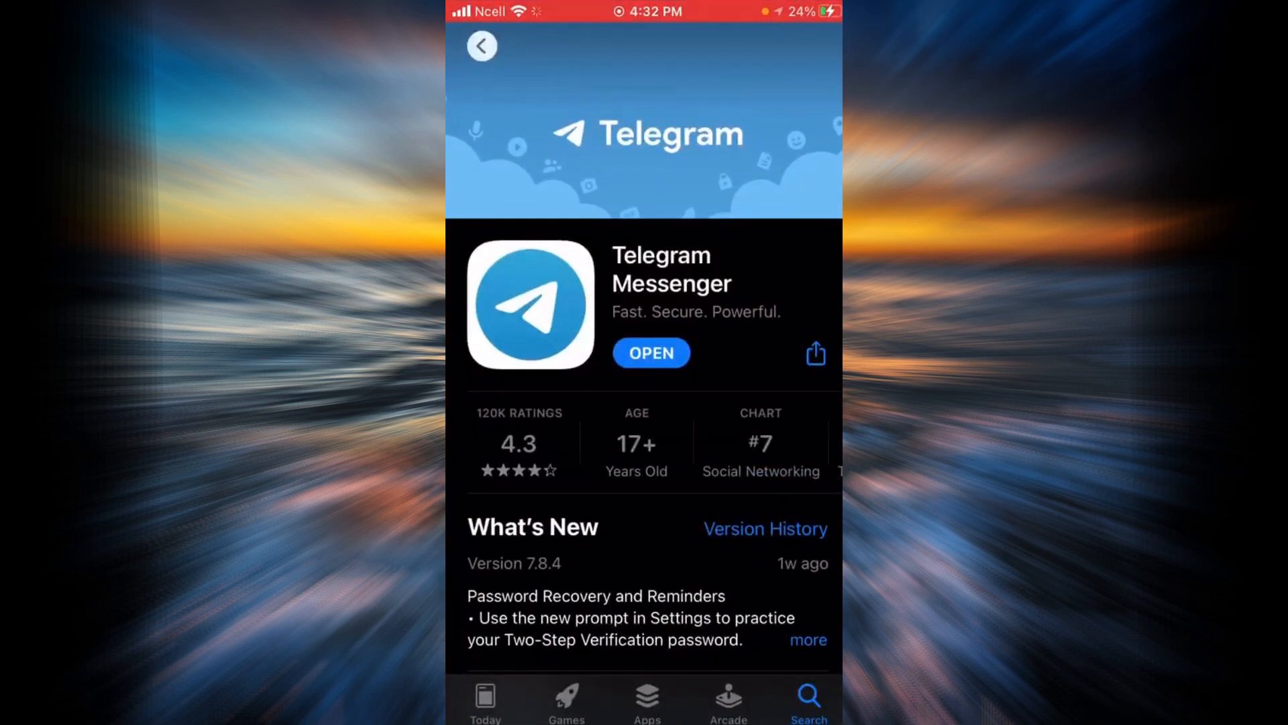
left_click(808, 697)
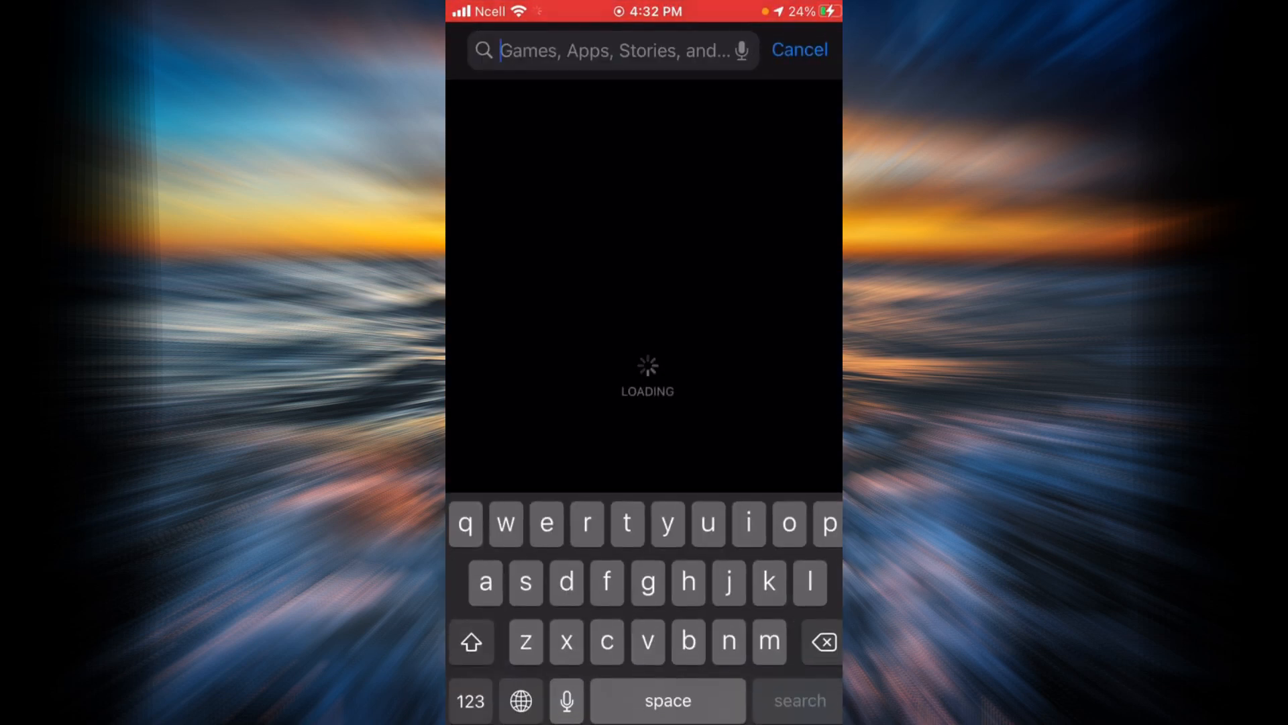
Search the store for 'clubhouse' and locate the Clubhouse: Social Audio listing
type("clubhouse")
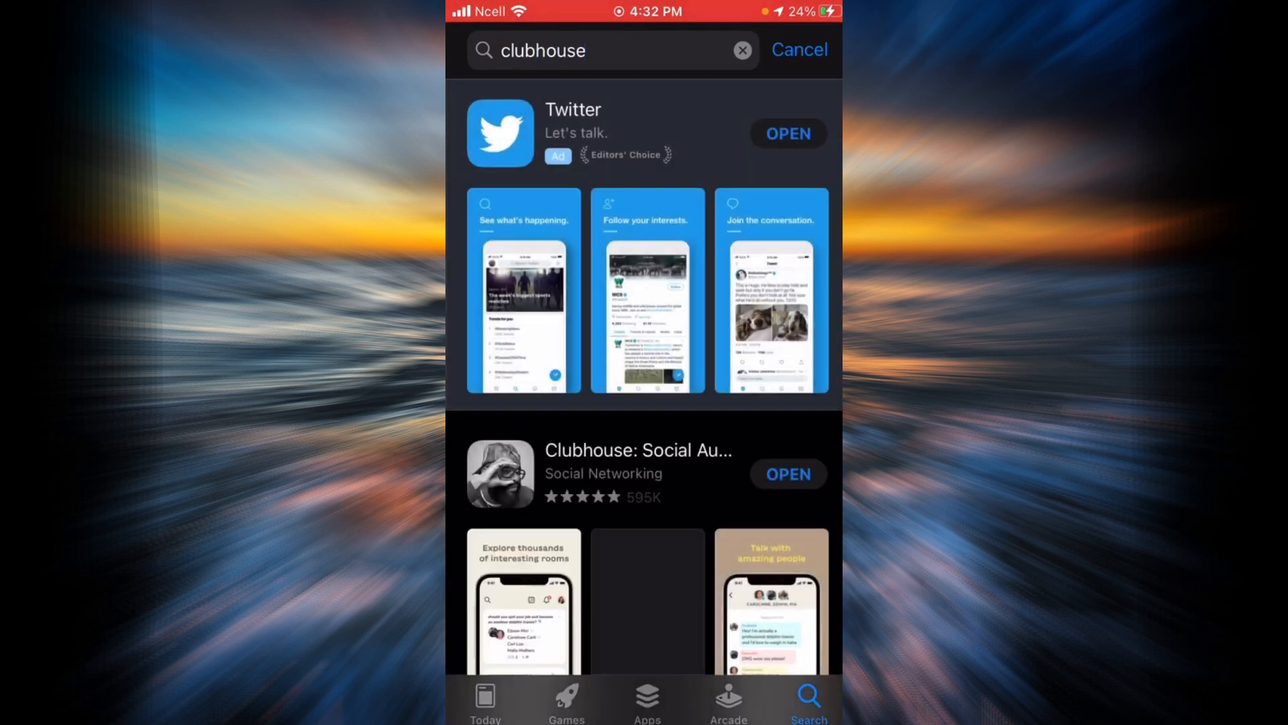
scroll("down", 3)
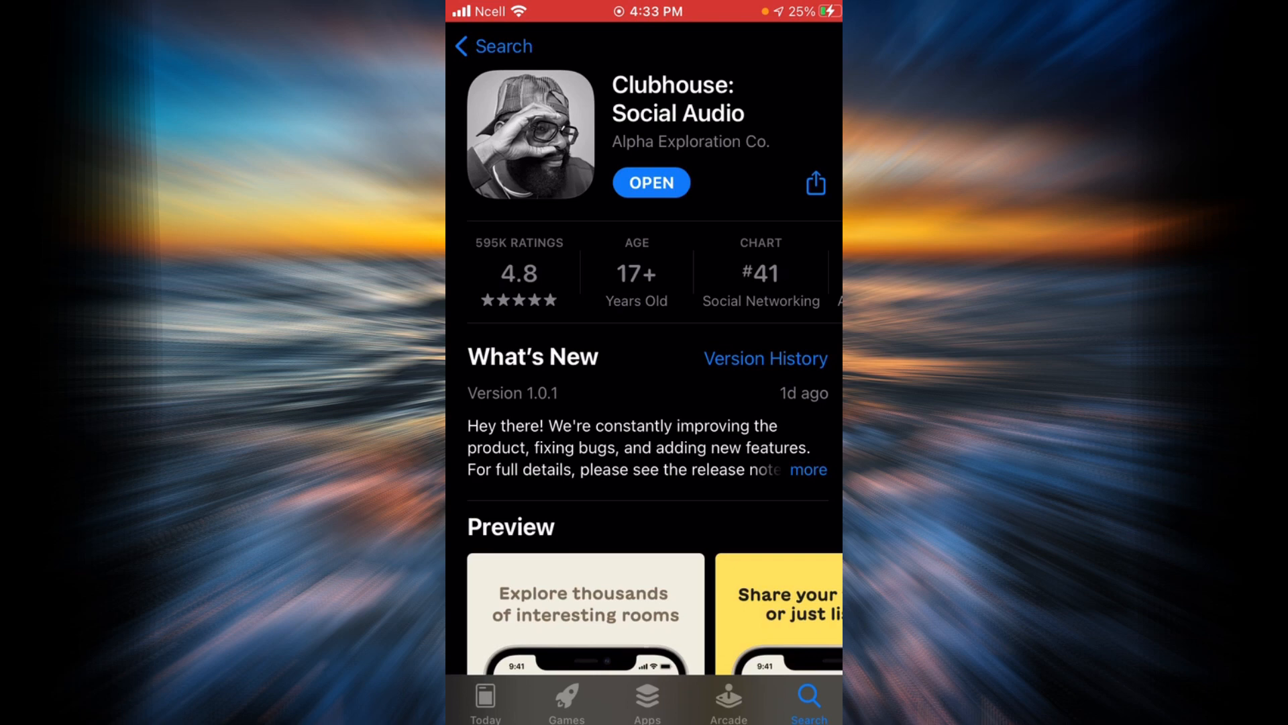
Return to the Home Screen from the Clubhouse listing
key("home")
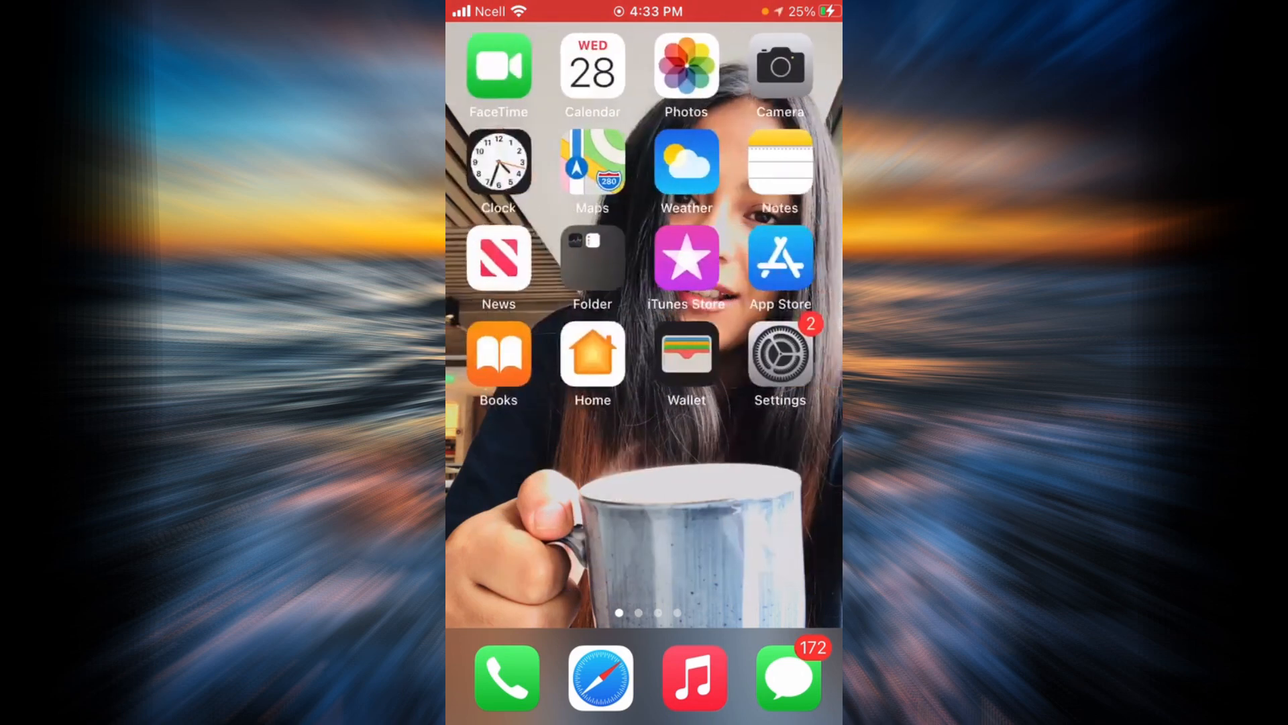
Navigate Settings > General > iPhone Storage to the installed-apps list
left_click(778, 354)
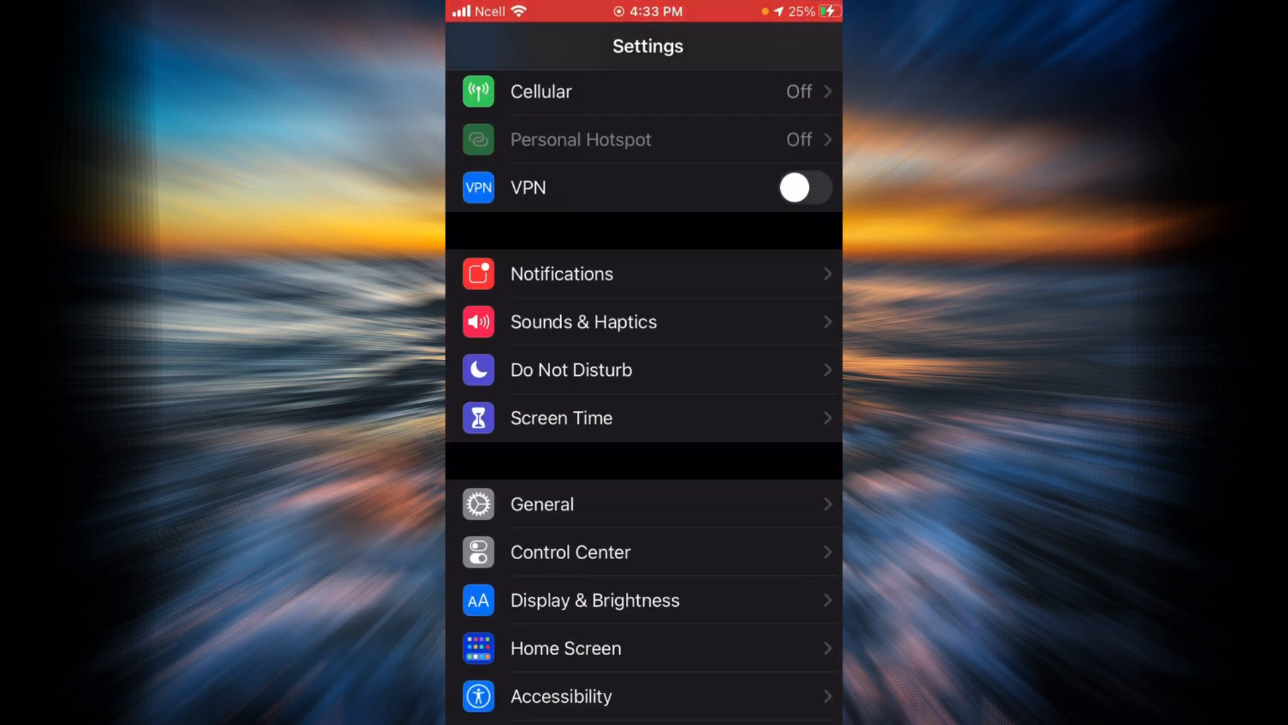
left_click(541, 503)
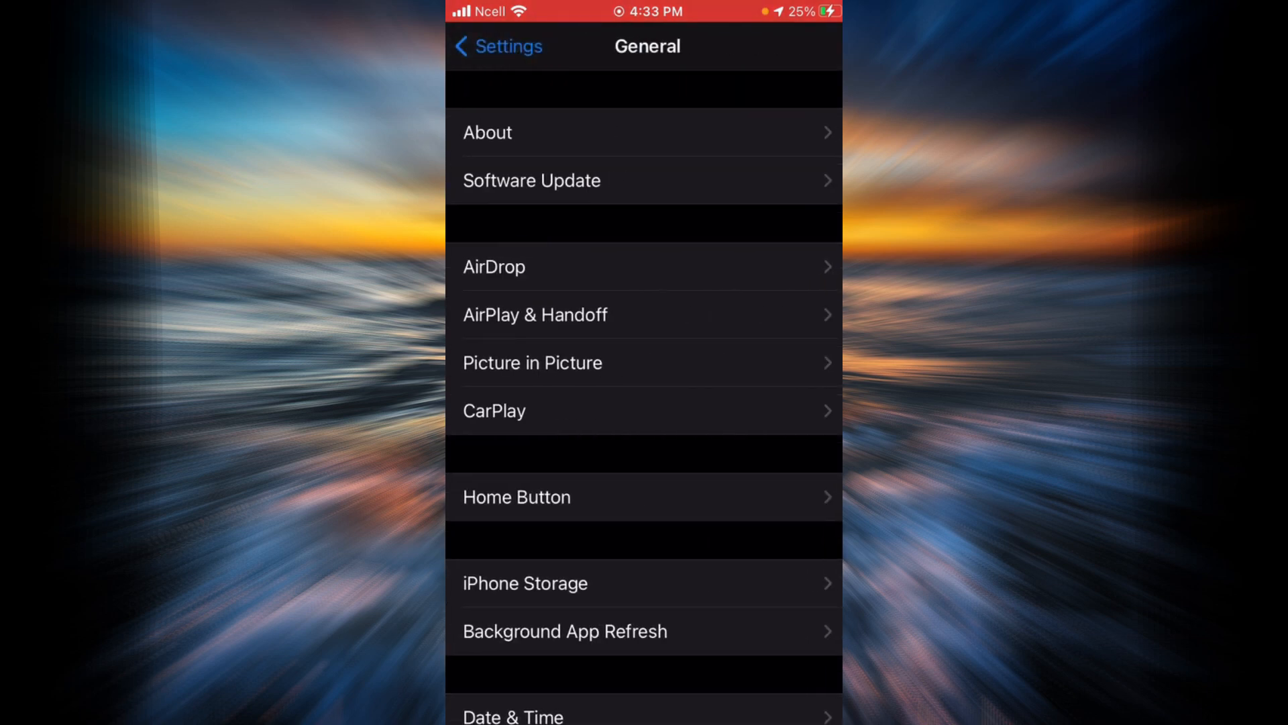
left_click(524, 584)
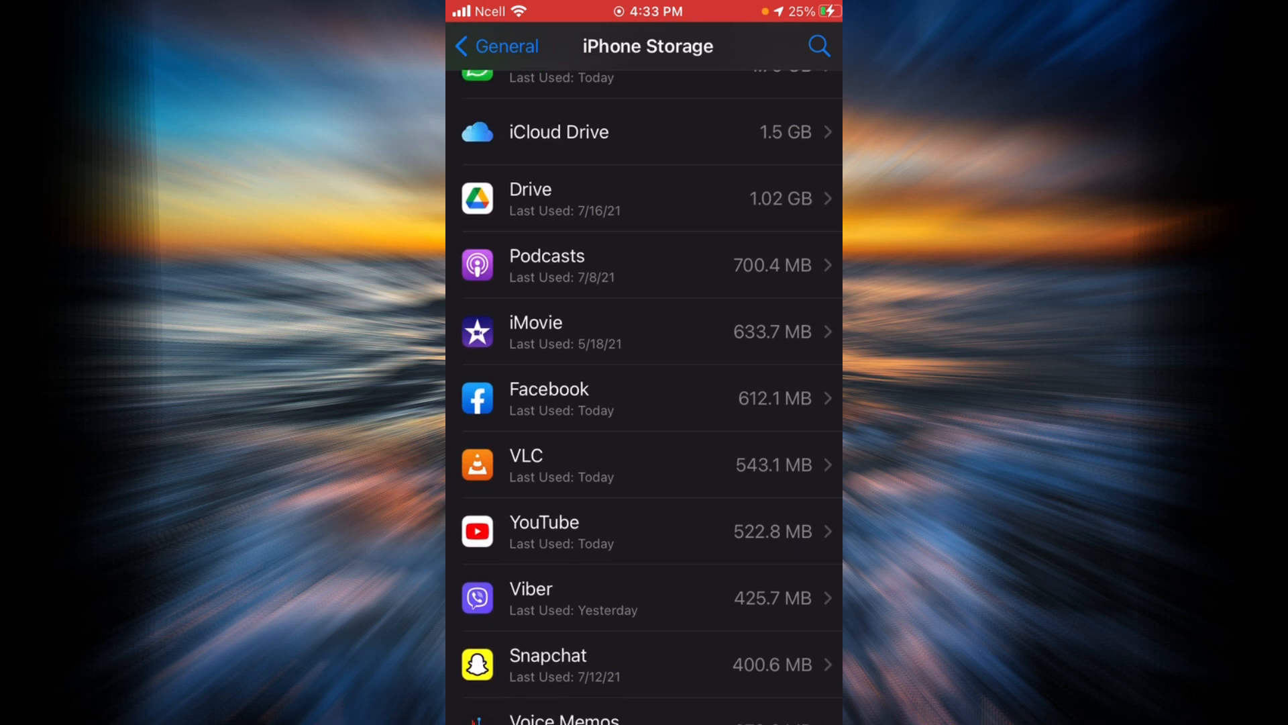
Scroll the storage list down to Clubhouse and view its 72.7 MB details
scroll("down", 3)
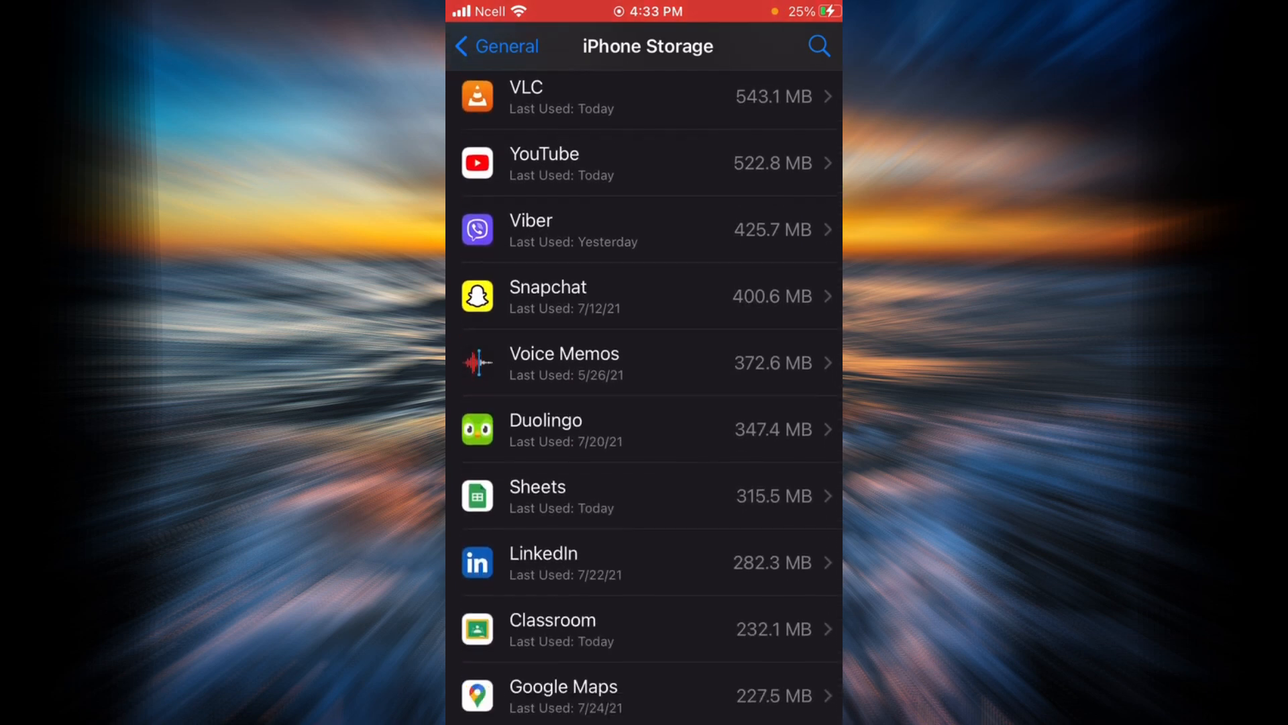
scroll("down", 3)
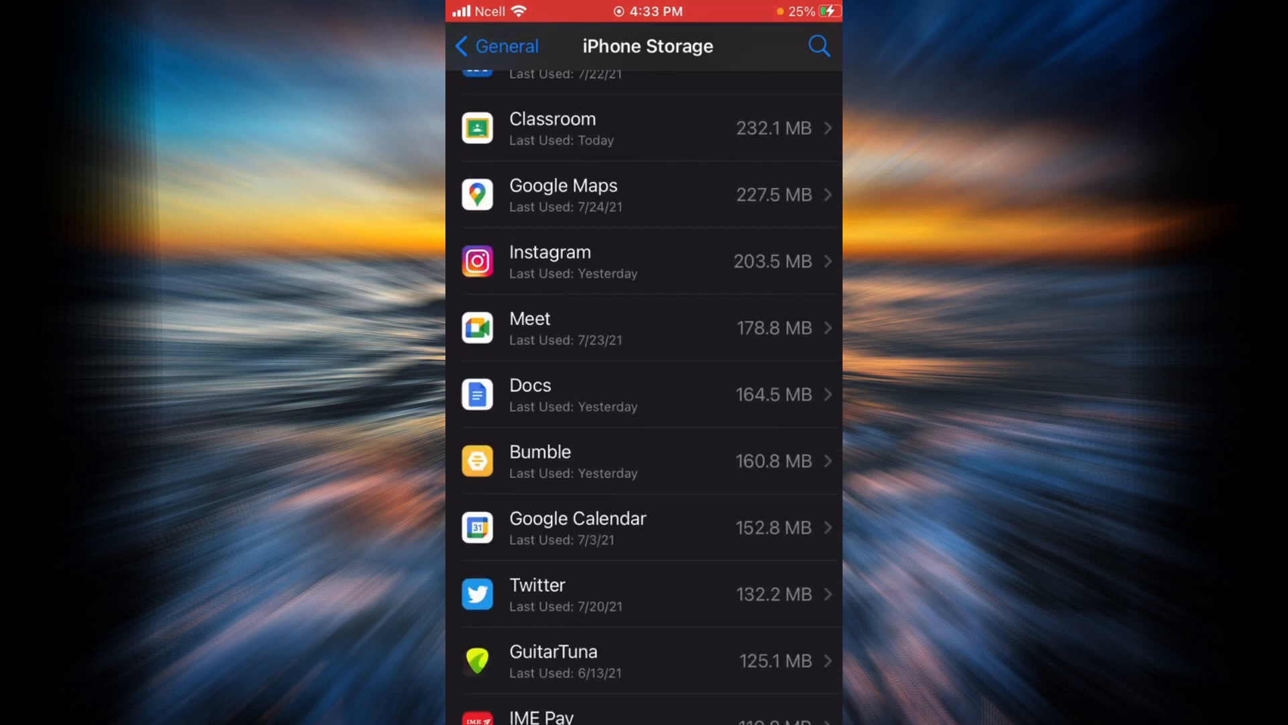
scroll("down", 3)
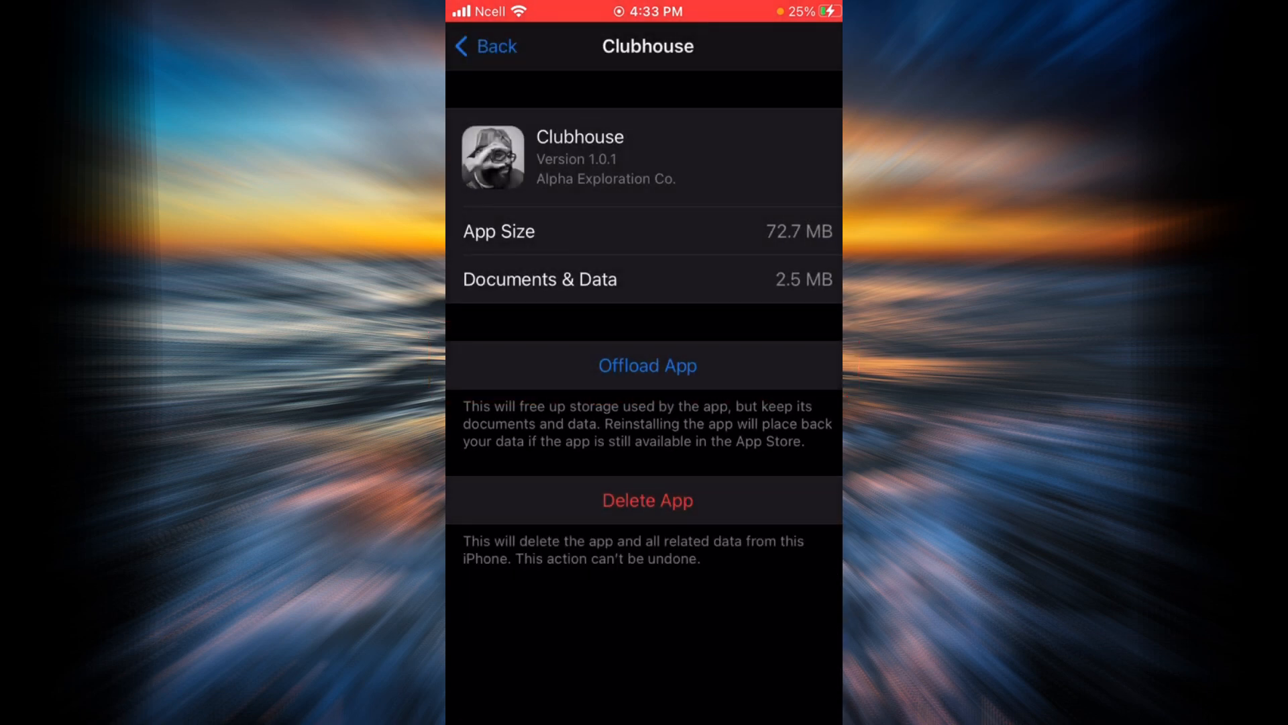
Offload Clubhouse, reinstall it keeping 2.5 MB of data, and return to the storage list
left_click(647, 365)
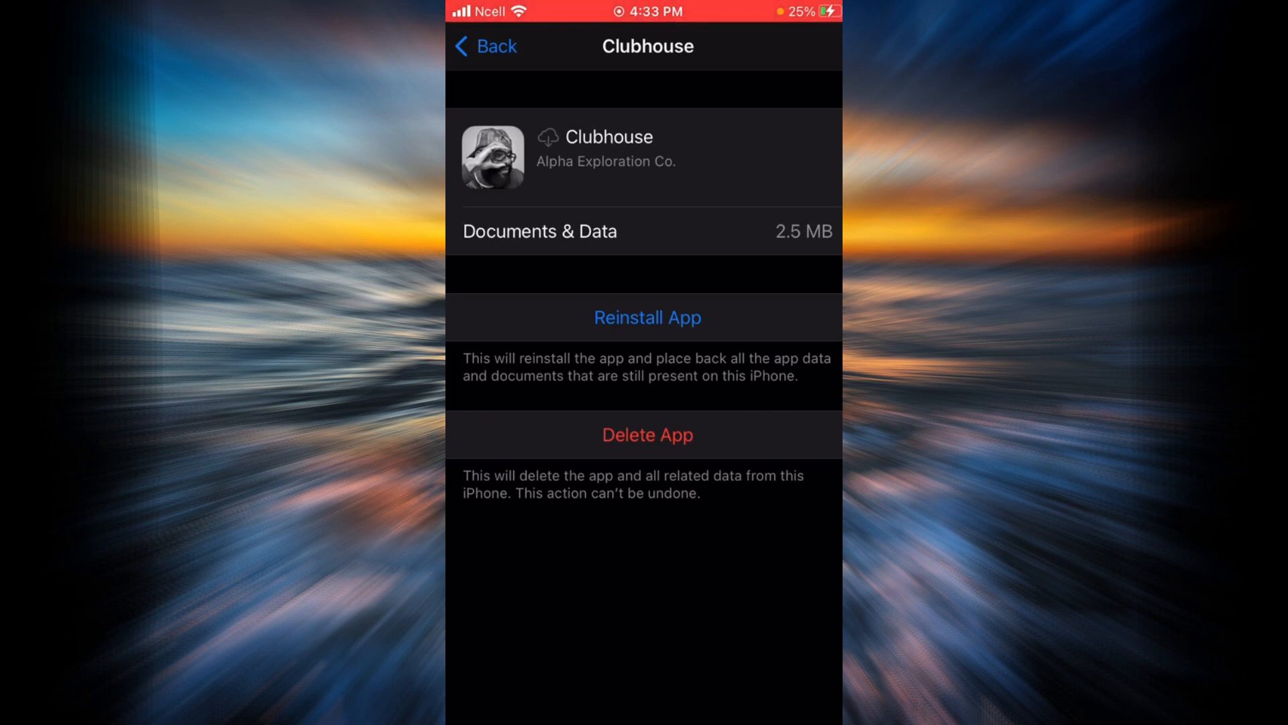
left_click(647, 317)
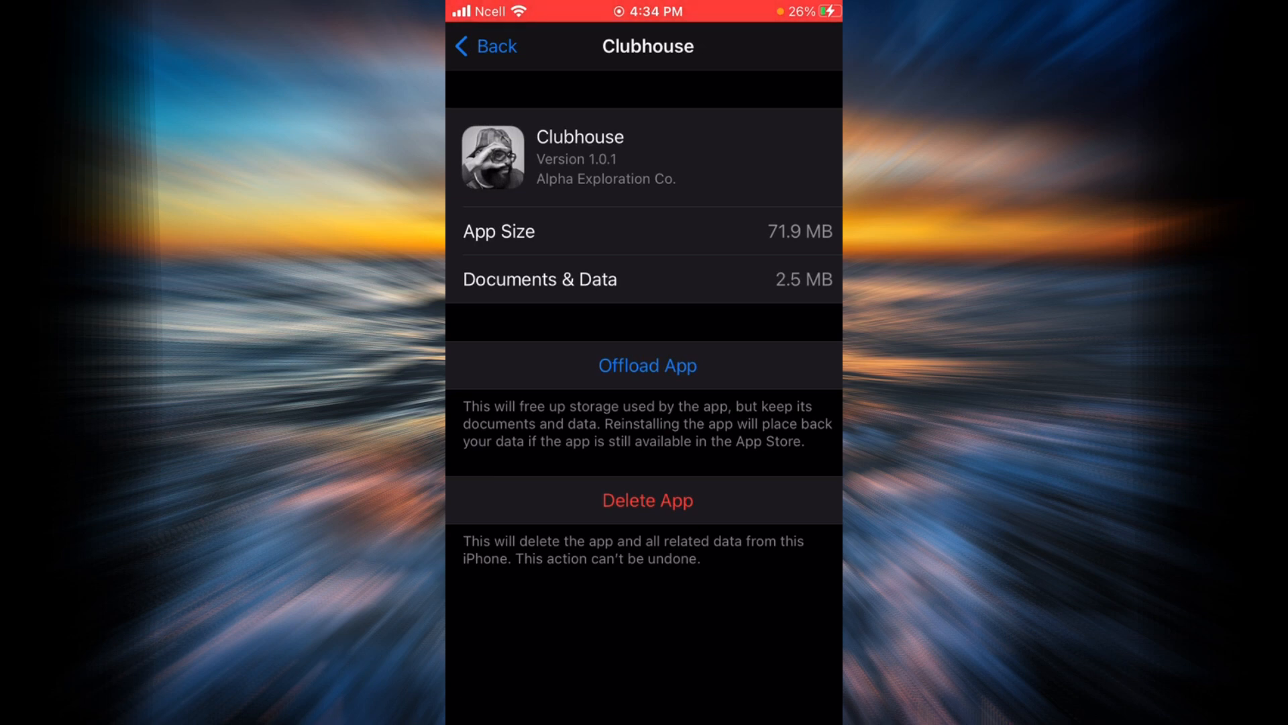
left_click(483, 45)
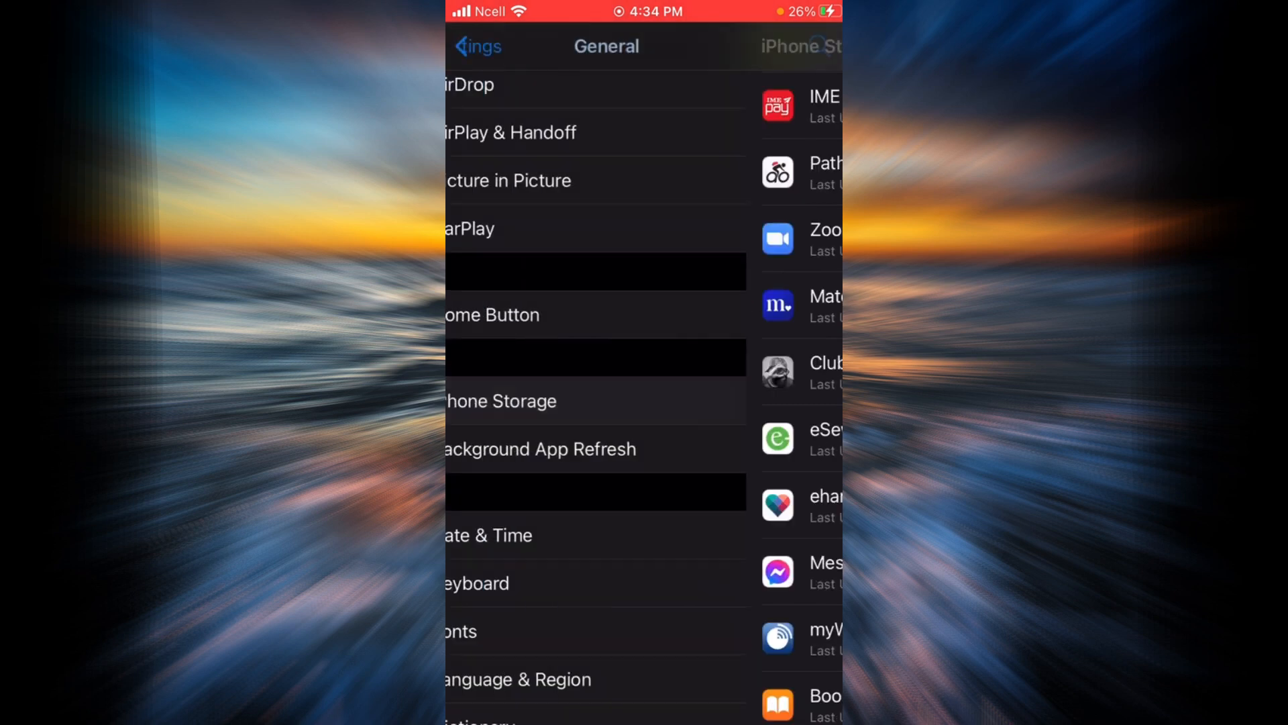